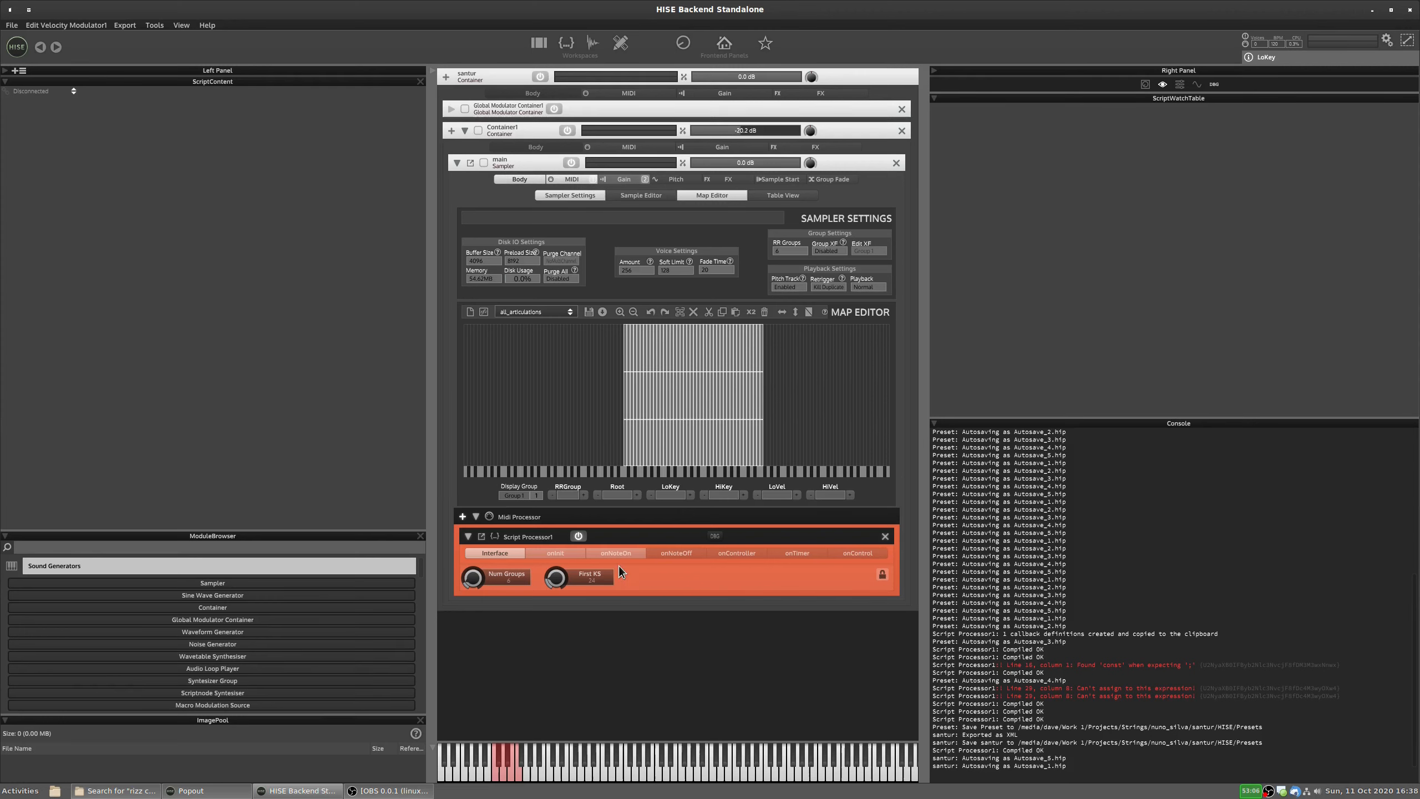
# Set the Map Editor's Display Group to All Groups and trigger a red key-switch key.
pyautogui.click(628, 146)
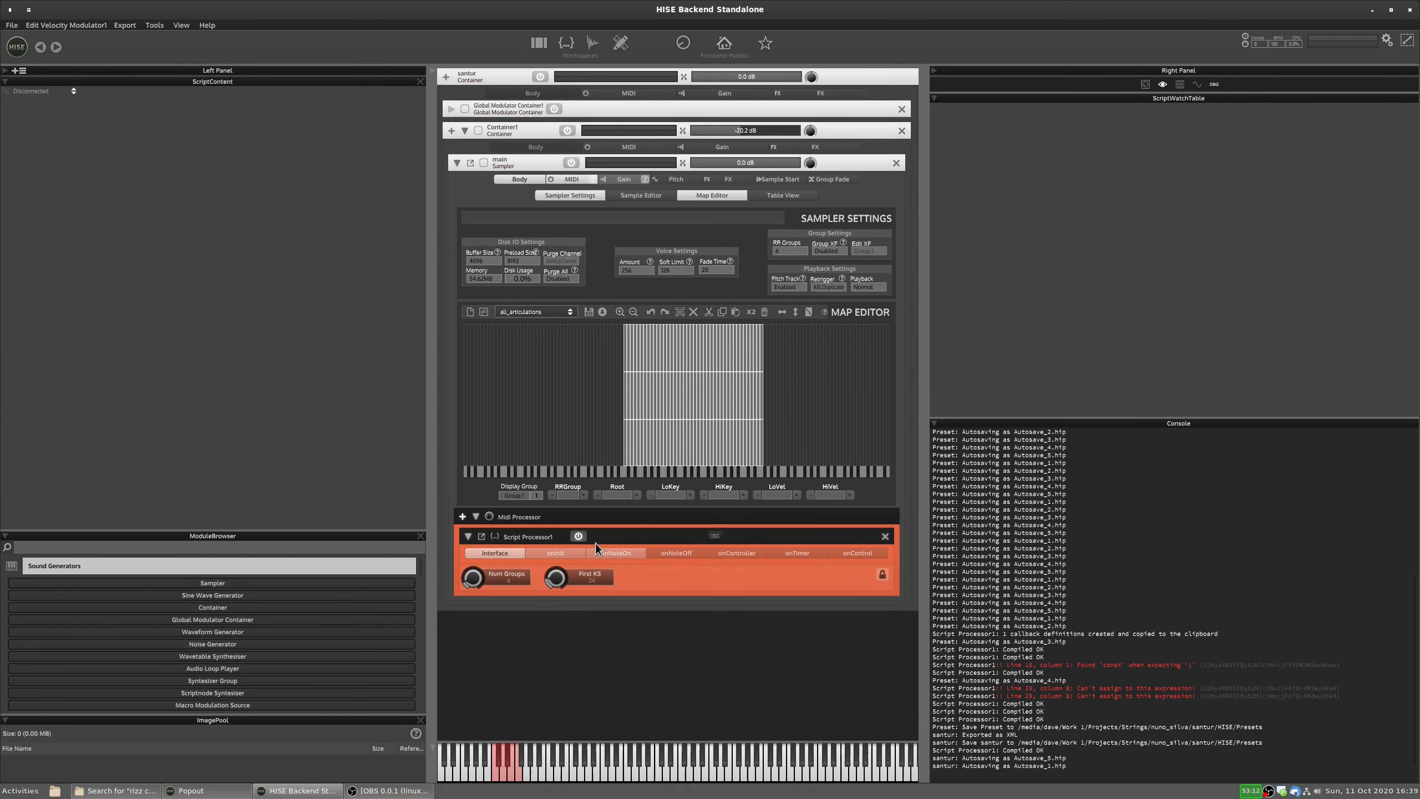
pyautogui.moveTo(714, 328)
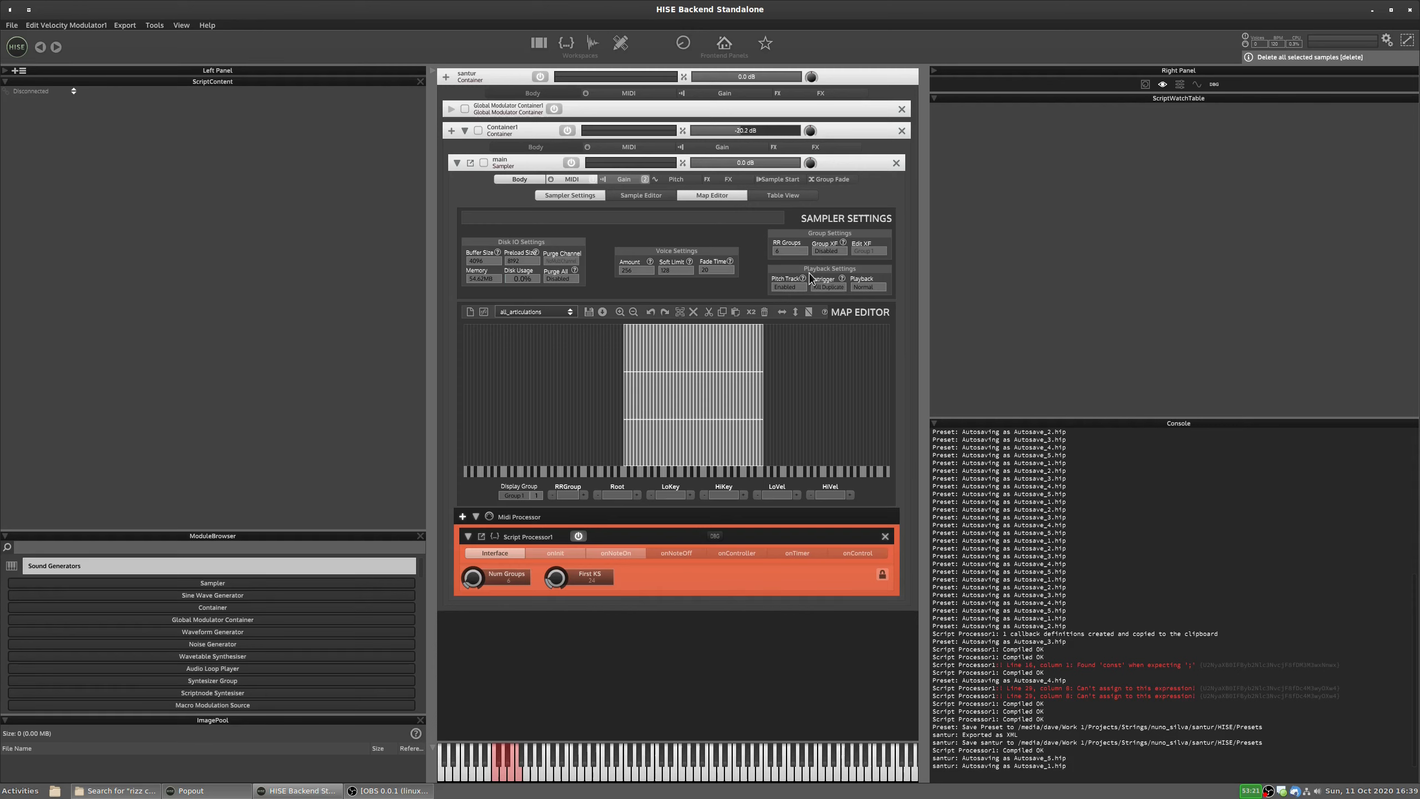
pyautogui.click(519, 495)
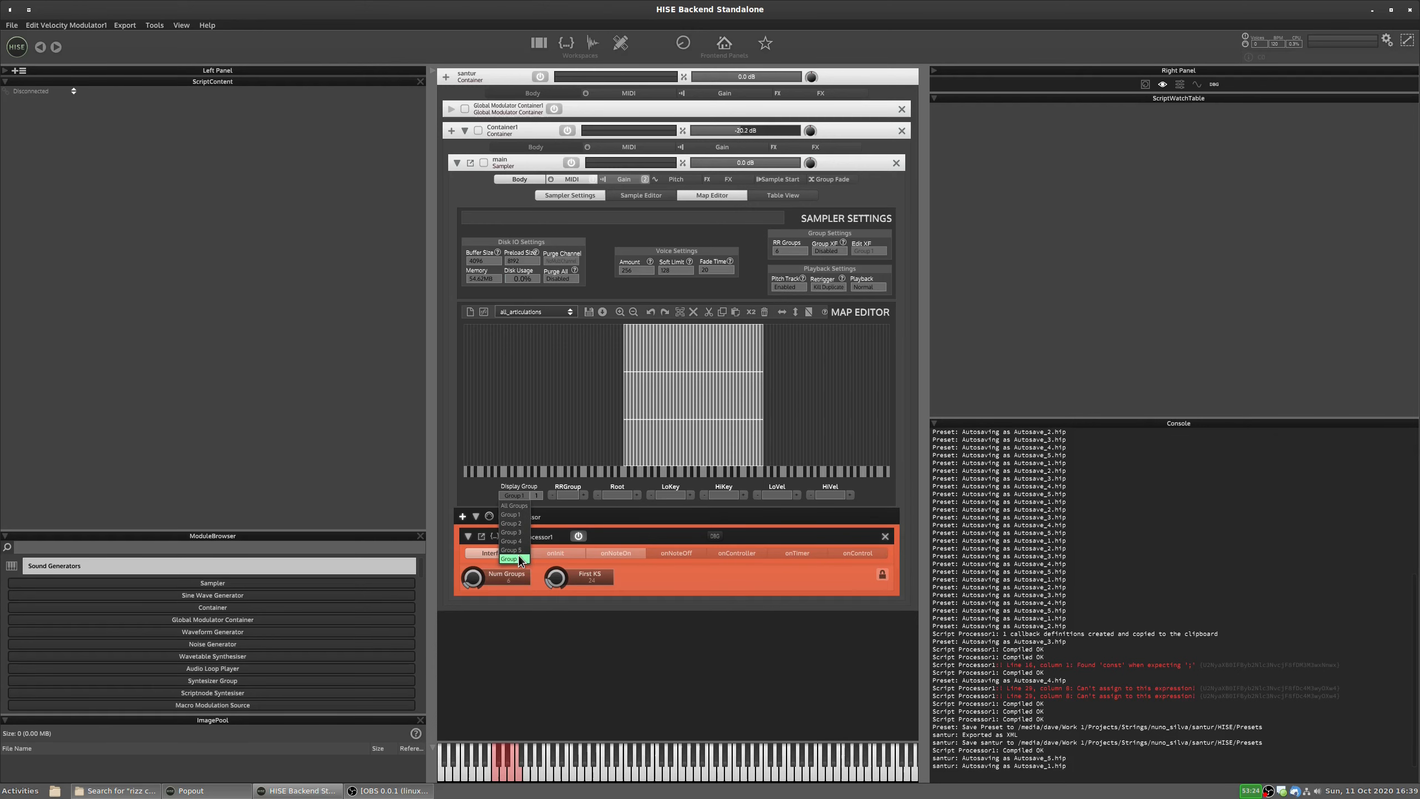
pyautogui.moveTo(512, 522)
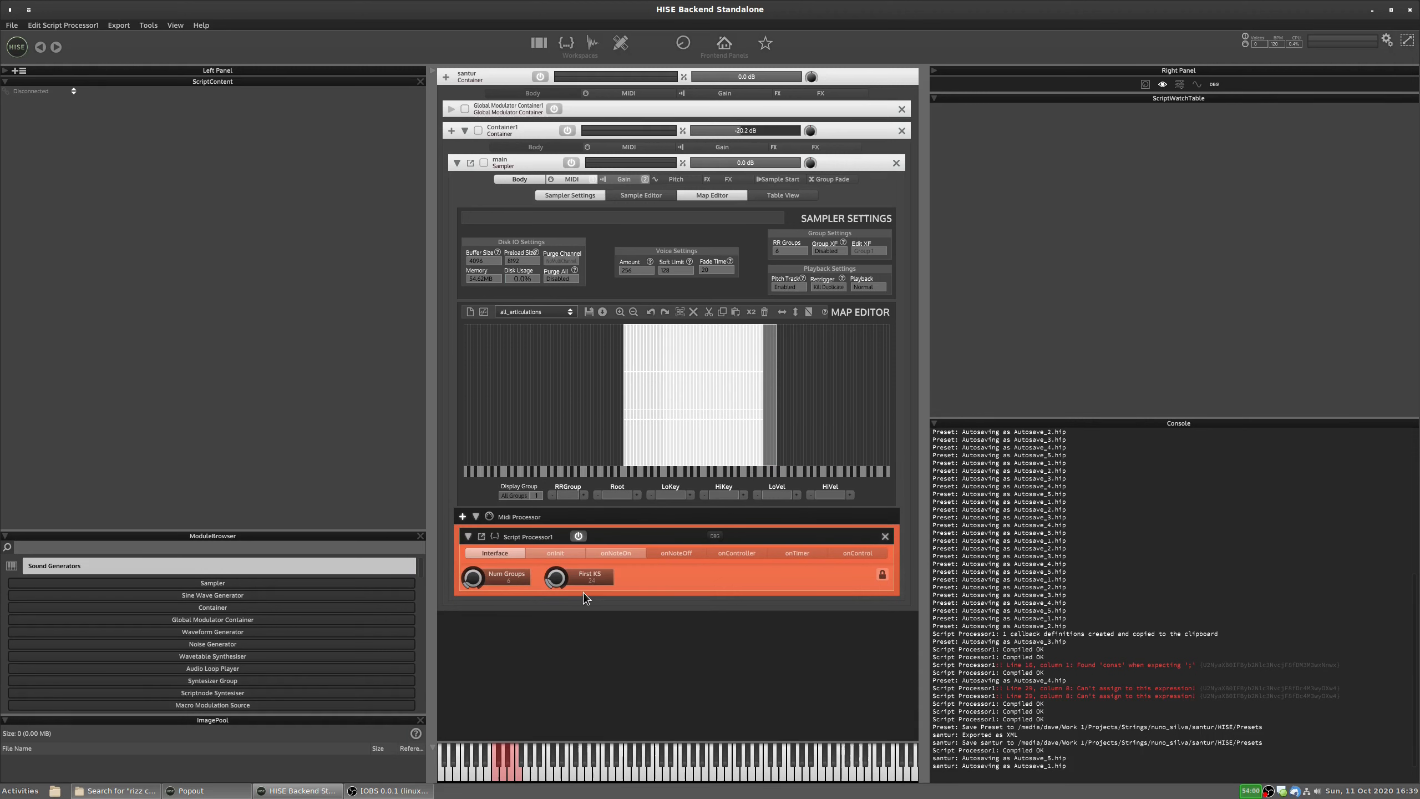
pyautogui.click(498, 781)
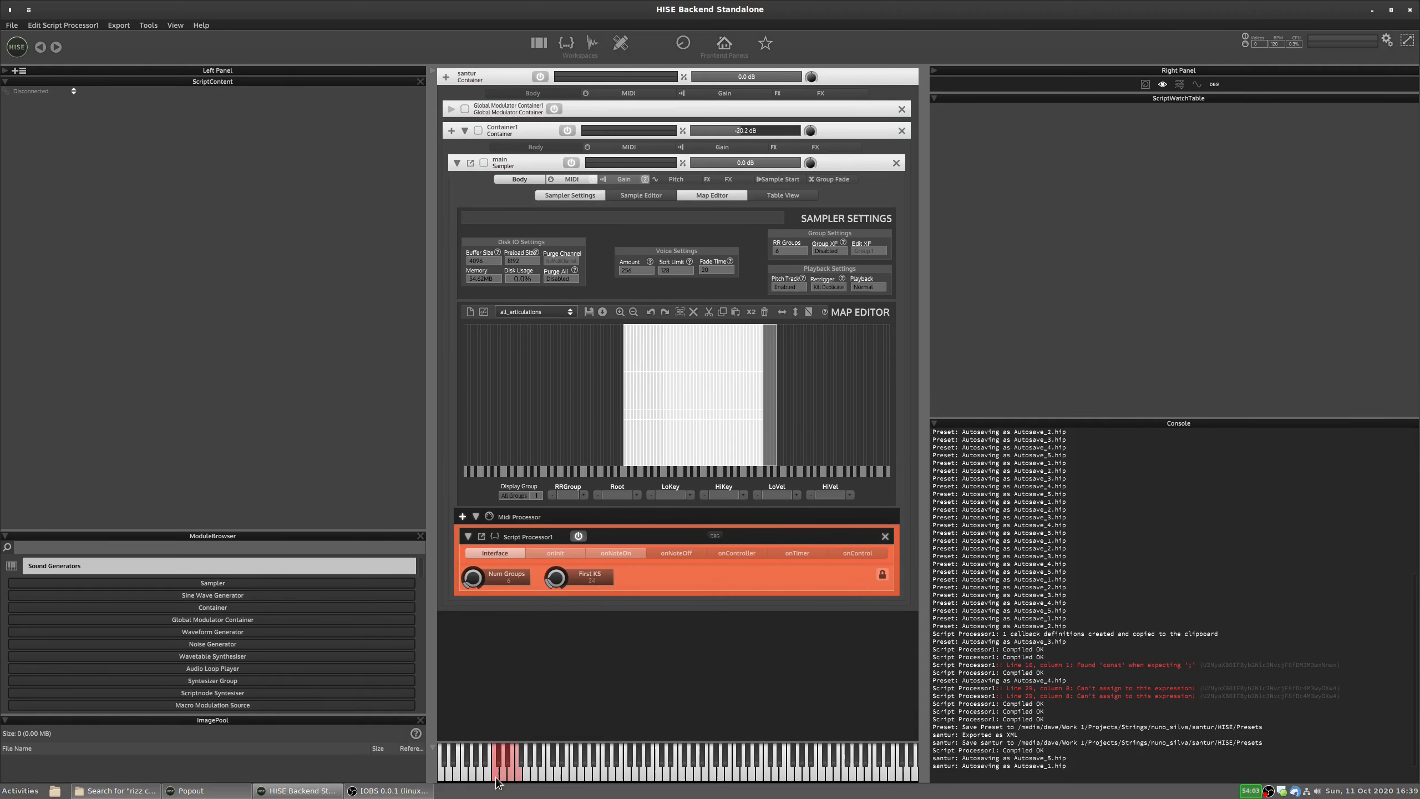
pyautogui.moveTo(652, 770)
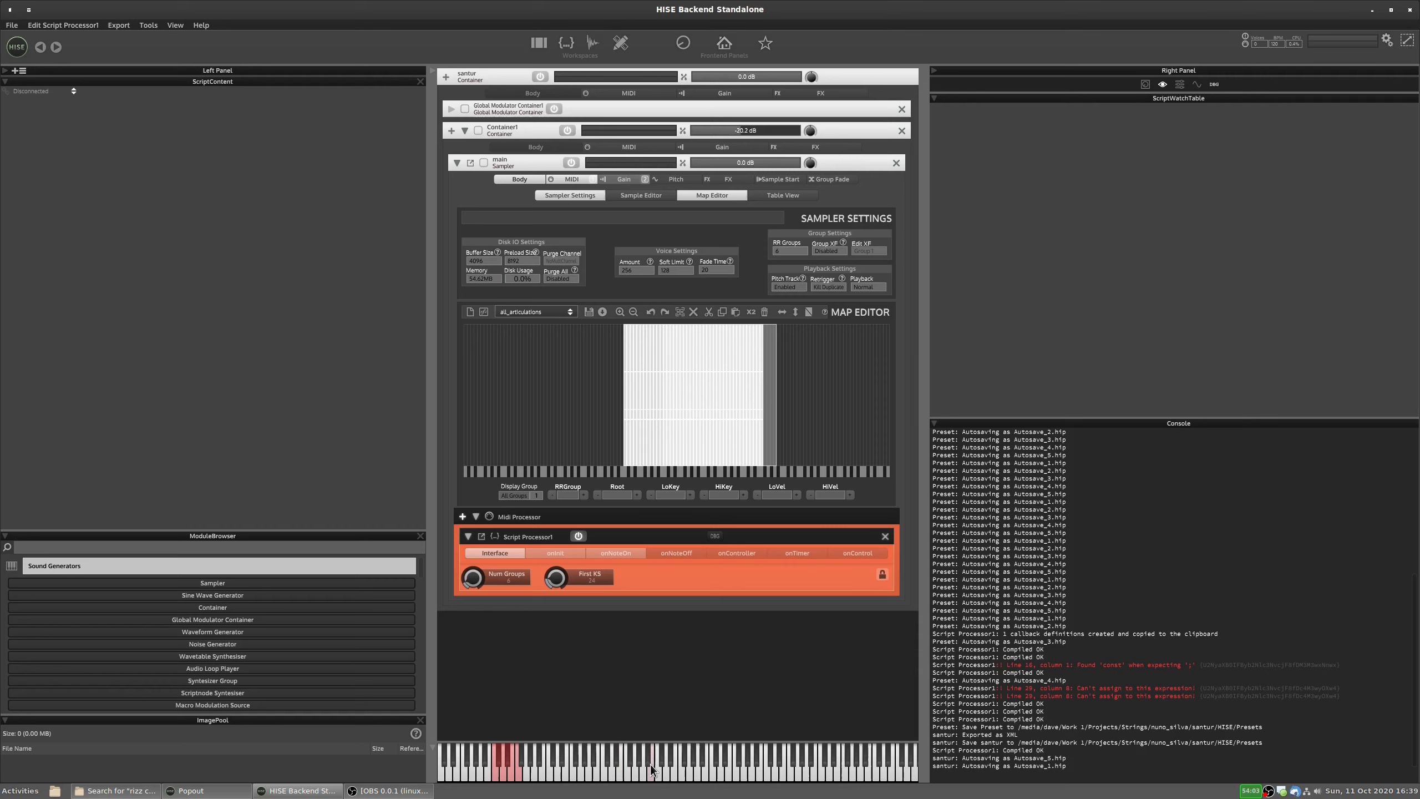